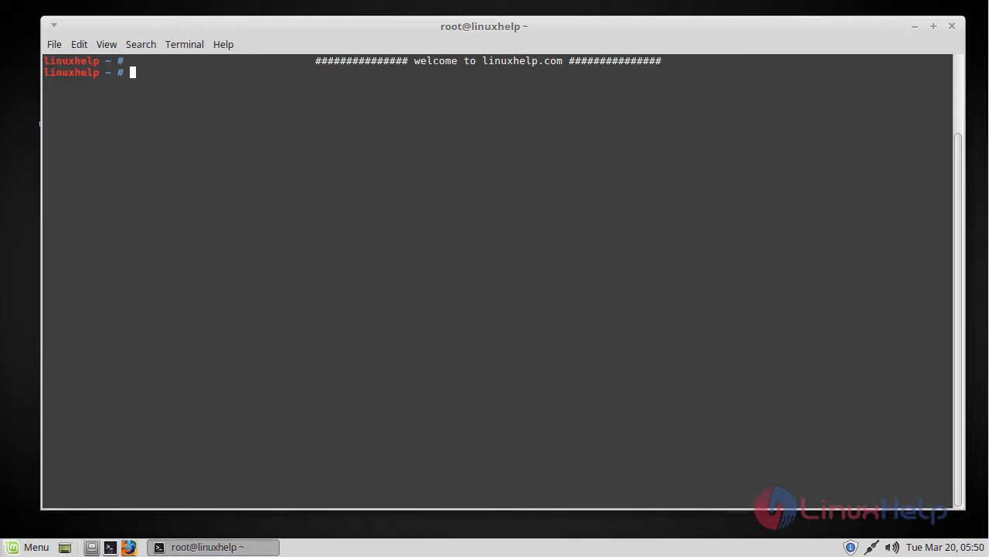
{"action": "mouse_move", "coordinate": [368, 253]}
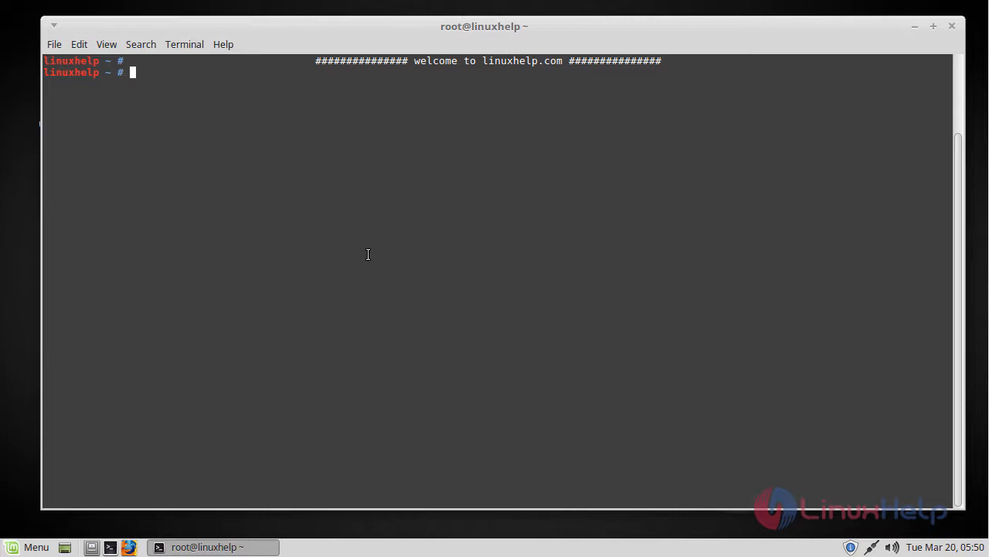
- Add the ppa:eugenesan/ppa repository with add-apt-repository and confirm importing its key
{"action": "key", "text": "Return"}
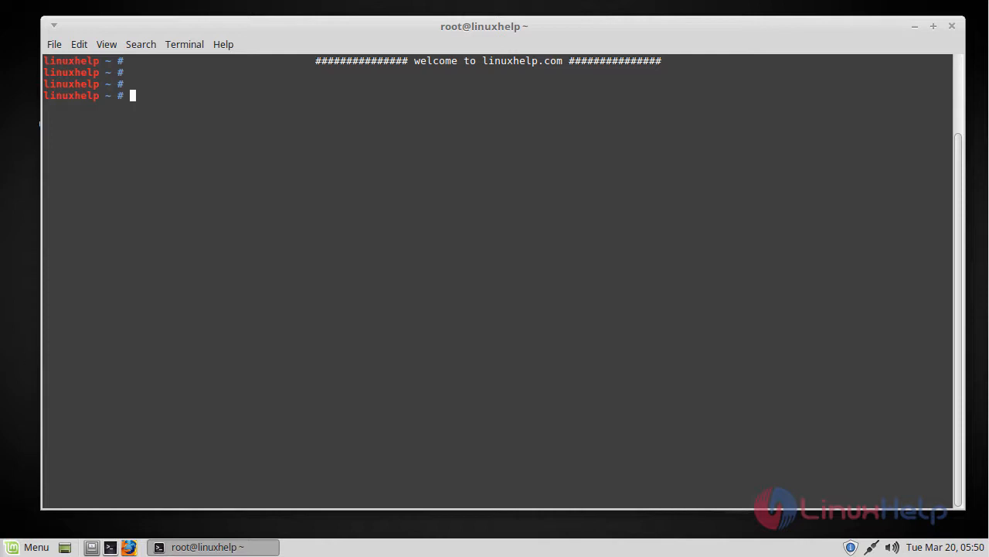
{"action": "mouse_move", "coordinate": [507, 160]}
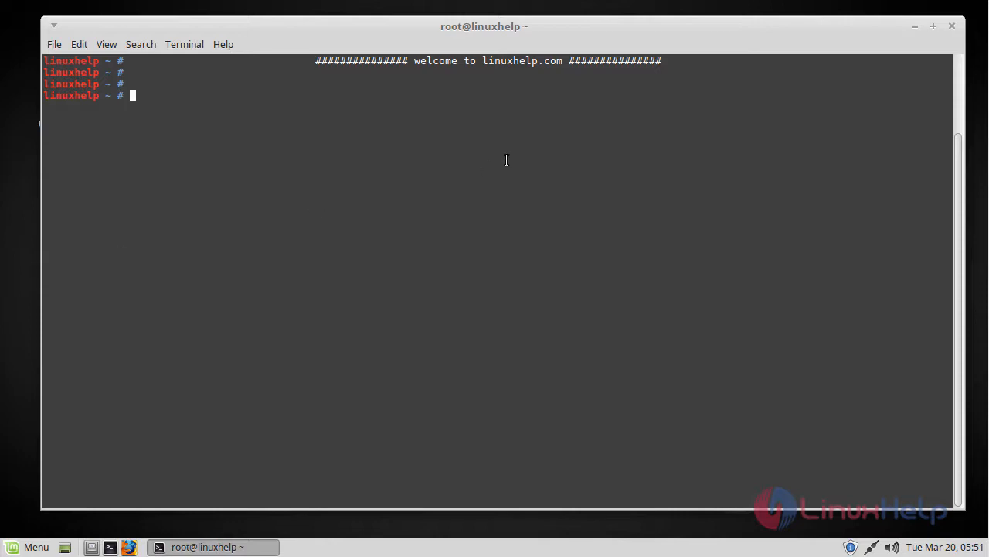
{"action": "type", "text": "add-apt-repository ppa:eugenesan/ppa"}
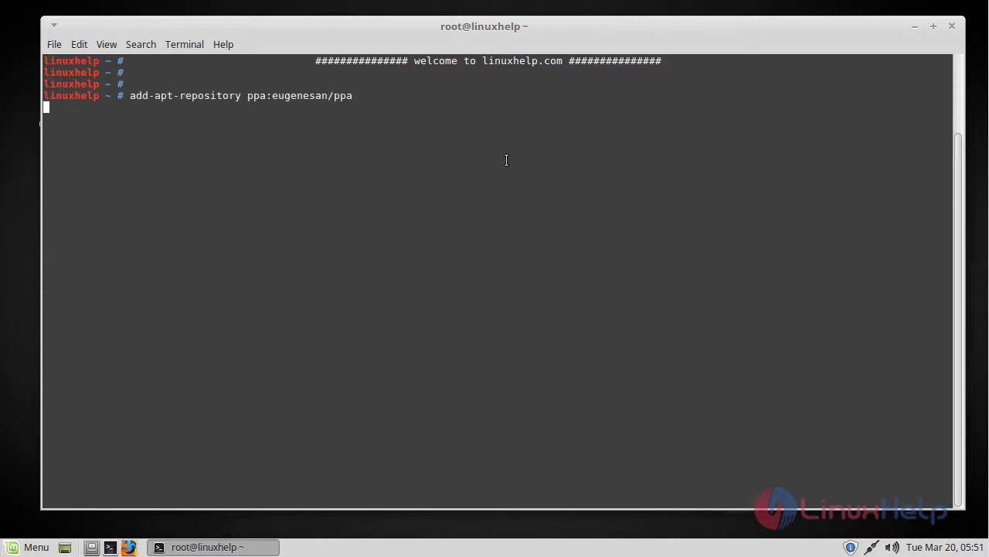
{"action": "key", "text": "Return"}
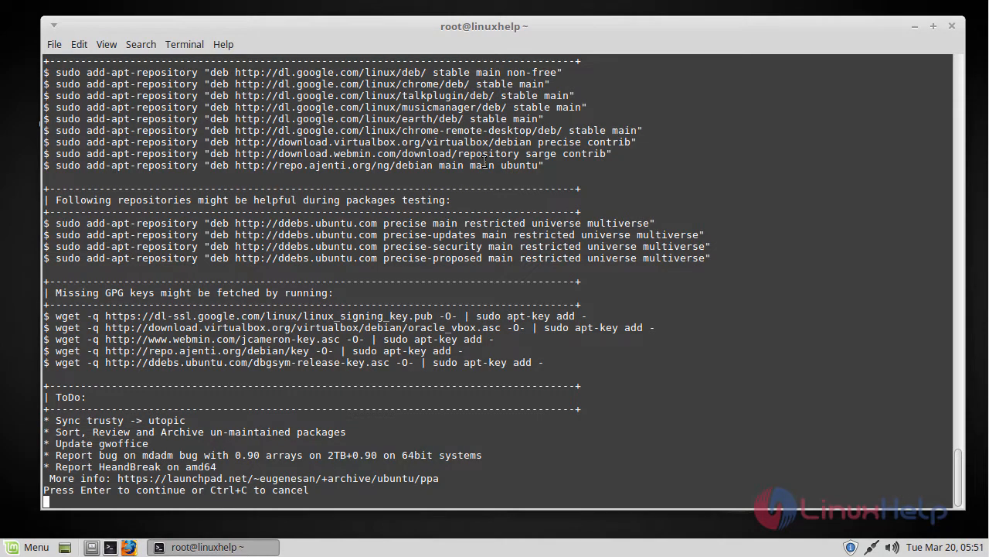
{"action": "key", "text": "Return"}
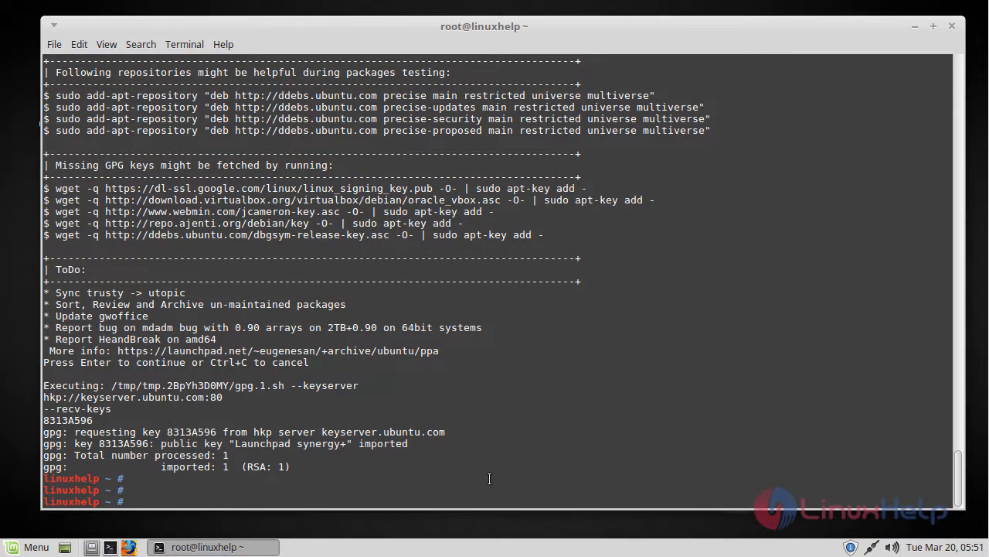
- Run apt-get update to refresh the package lists with the new PPA sources
{"action": "type", "text": "ap"}
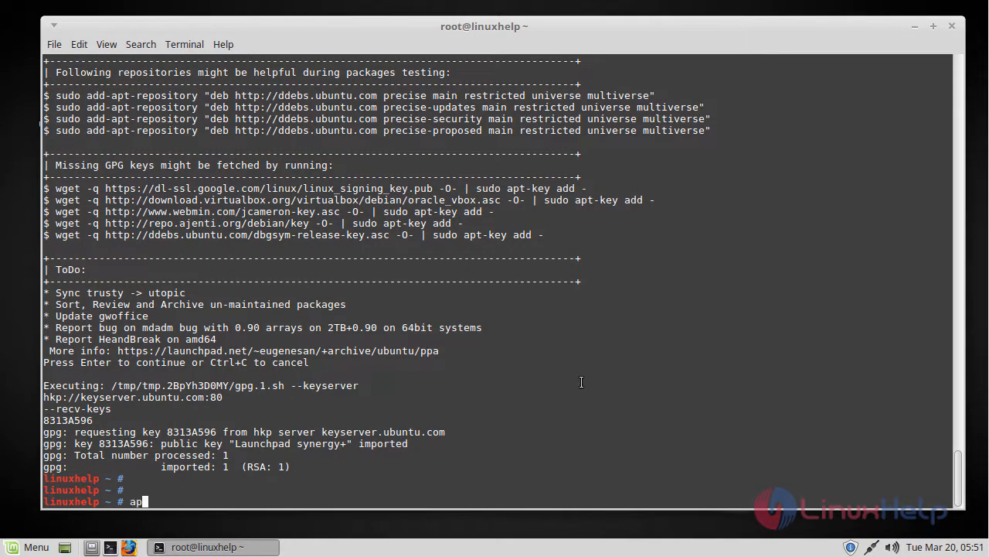
{"action": "type", "text": "t-"}
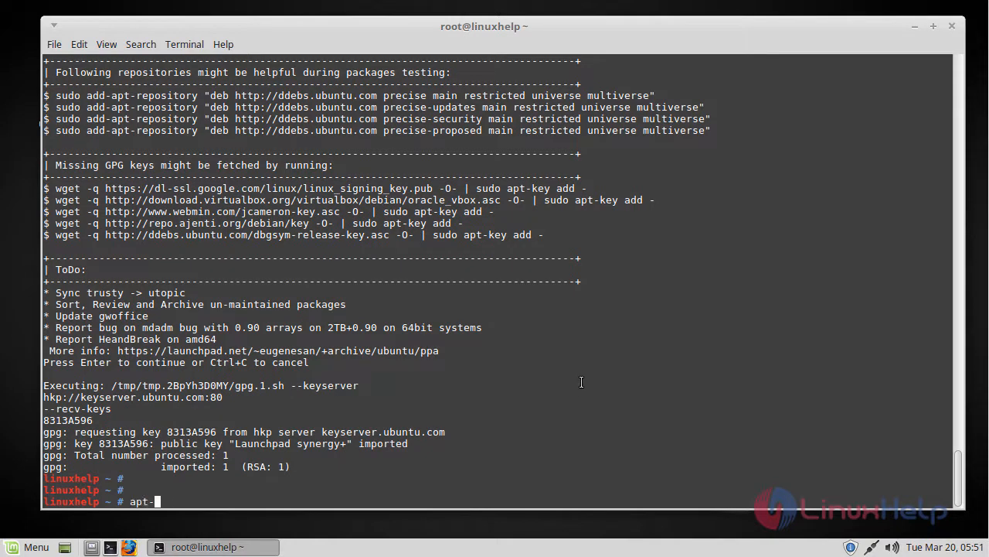
{"action": "type", "text": "get"}
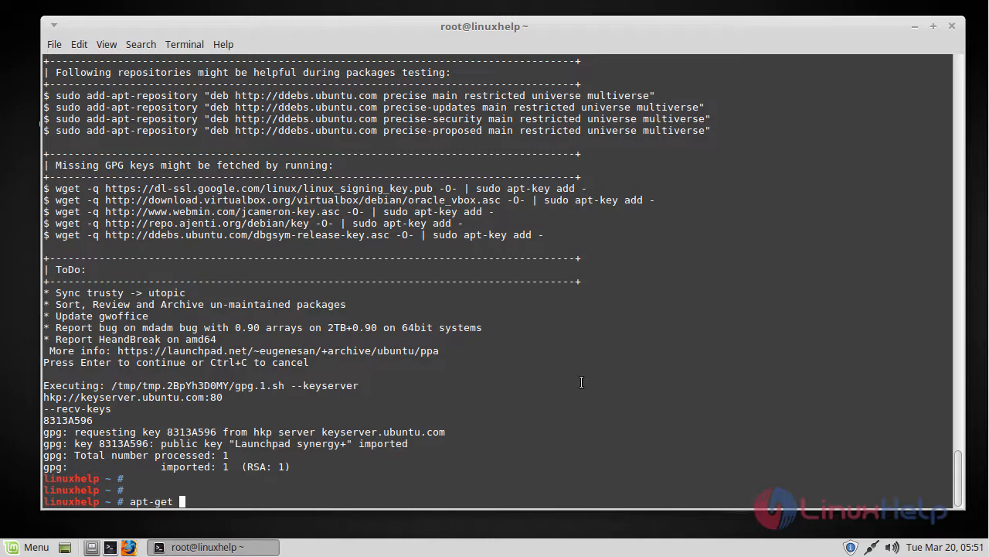
{"action": "type", "text": "upda"}
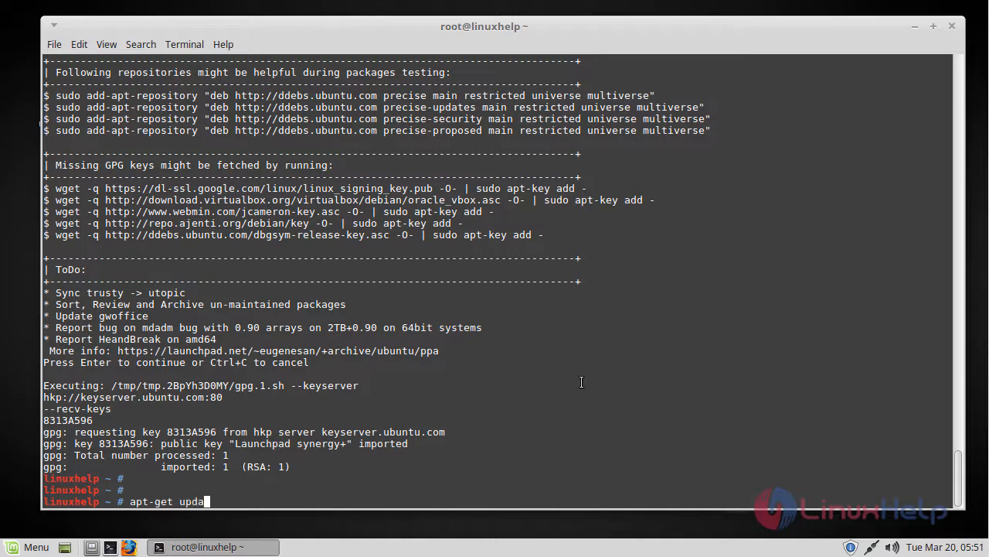
{"action": "key", "text": "Return"}
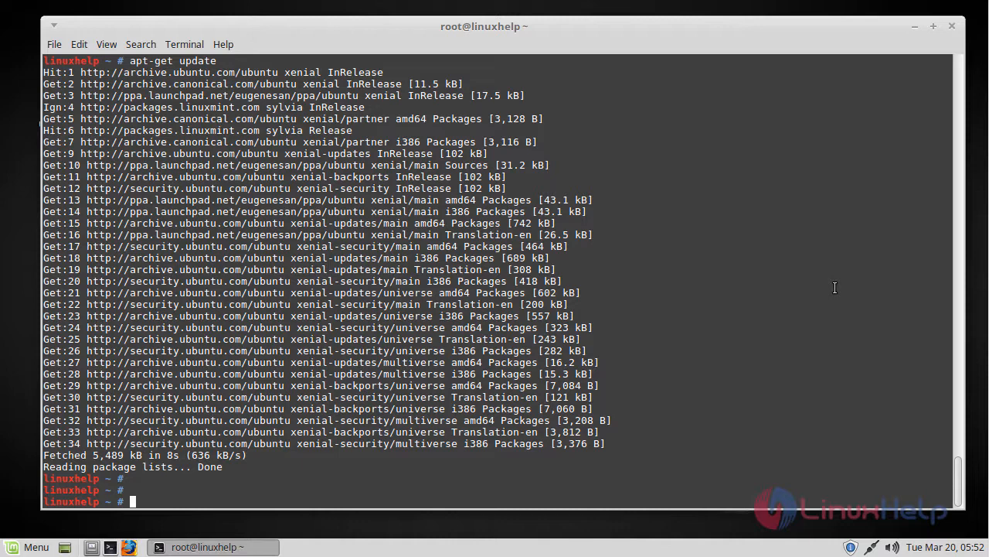
- Install the mdadm package with apt-get install mdadm
{"action": "type", "text": "apt-get"}
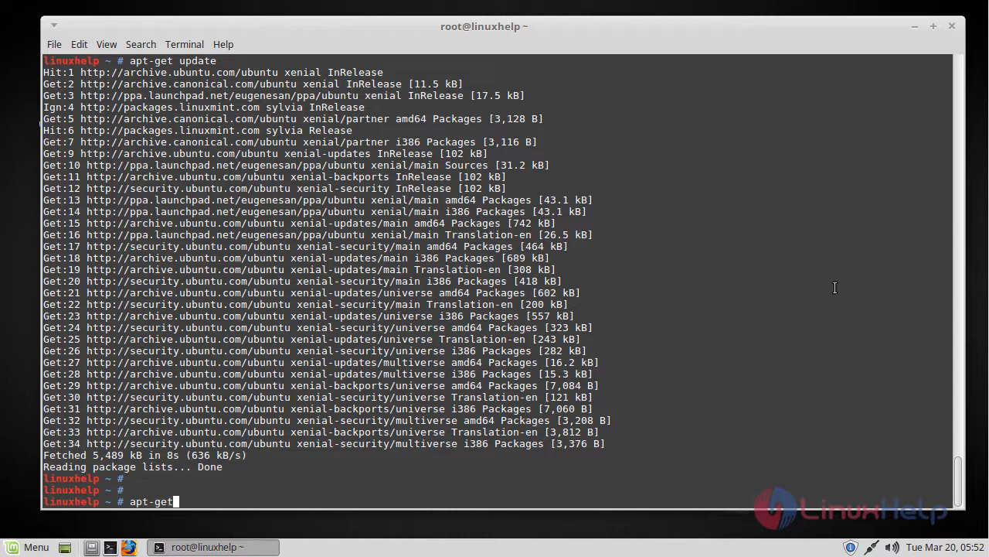
{"action": "type", "text": "insta"}
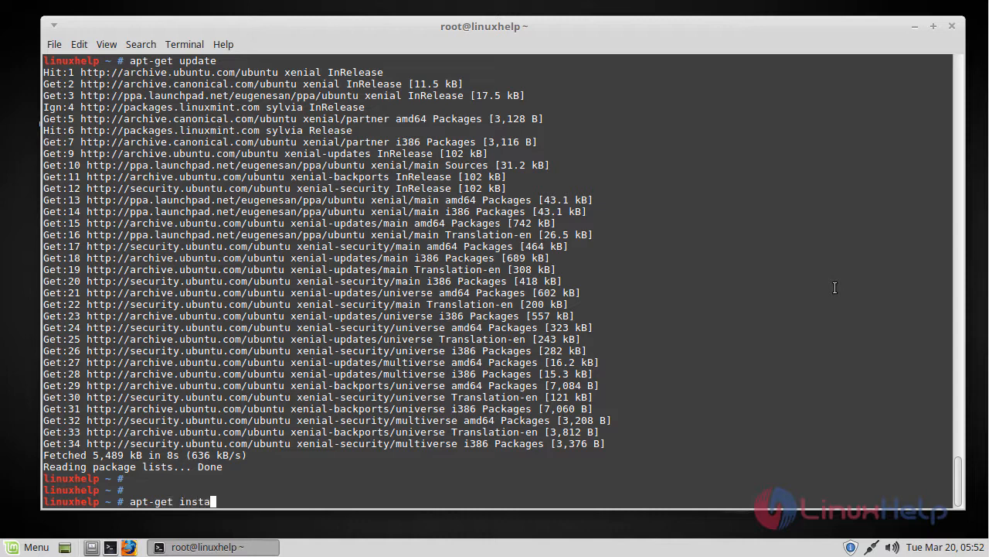
{"action": "type", "text": "ll m"}
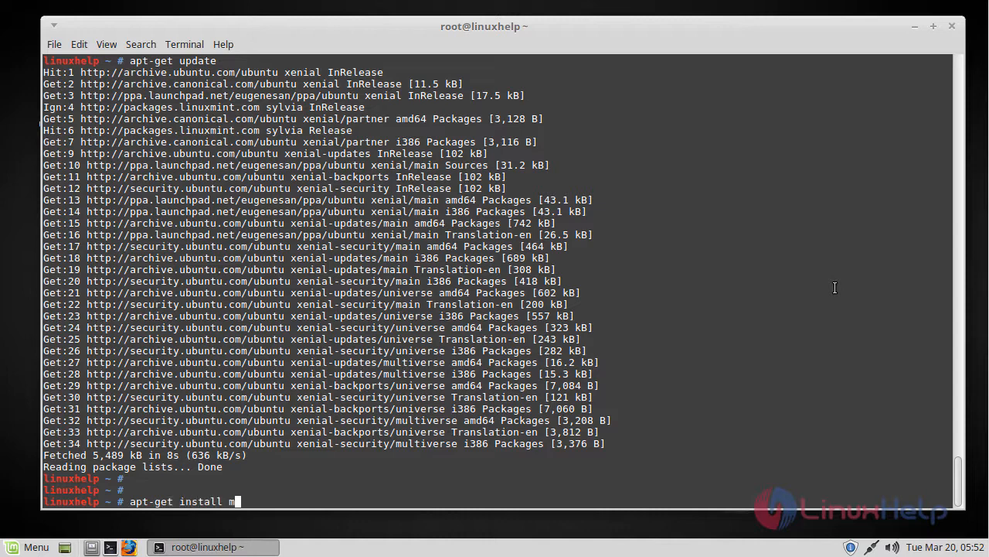
{"action": "type", "text": "dadm"}
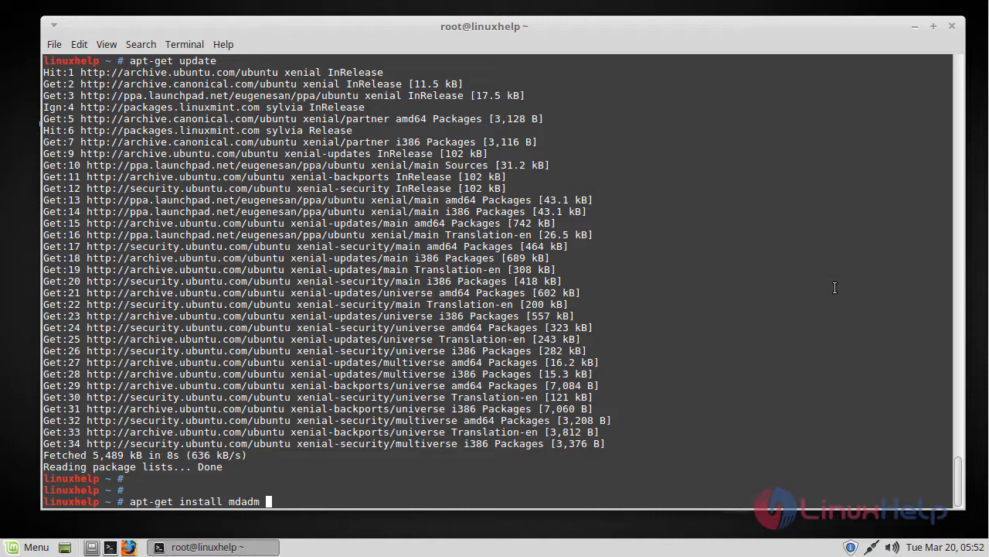
{"action": "key", "text": "Return"}
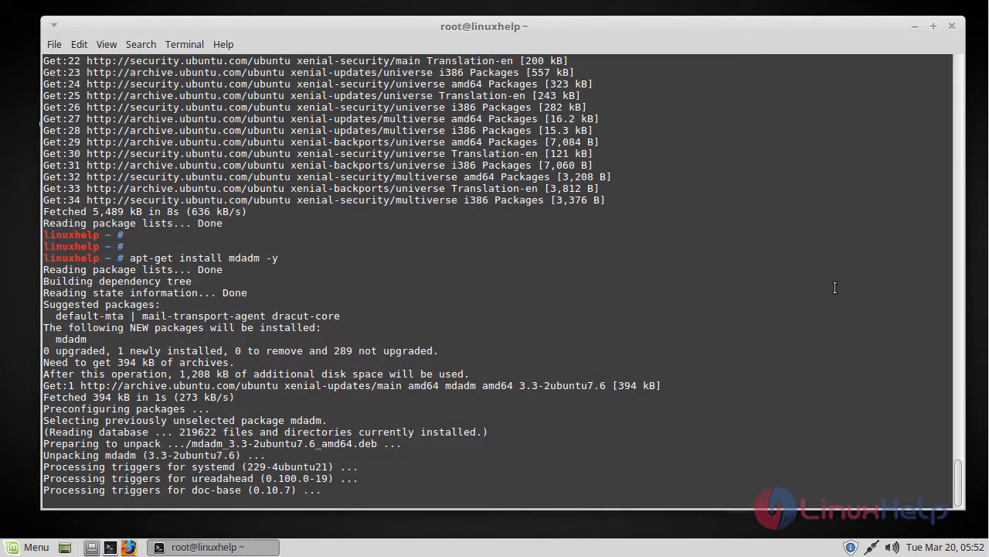
{"action": "scroll", "scroll_direction": "down", "scroll_amount": 3}
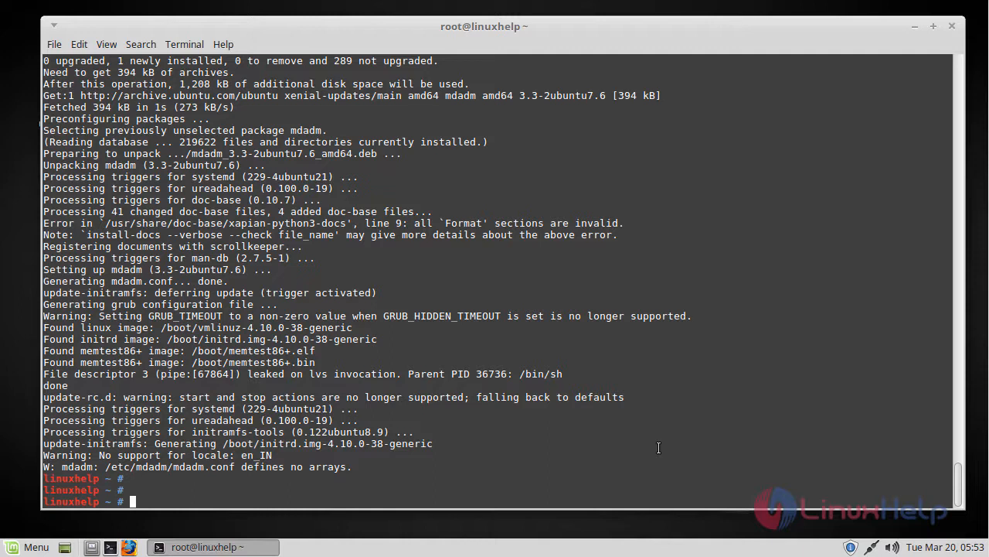
- Tab-complete mdadm and show its --help output listing create, assemble, manage and monitor modes
{"action": "type", "text": "ma"}
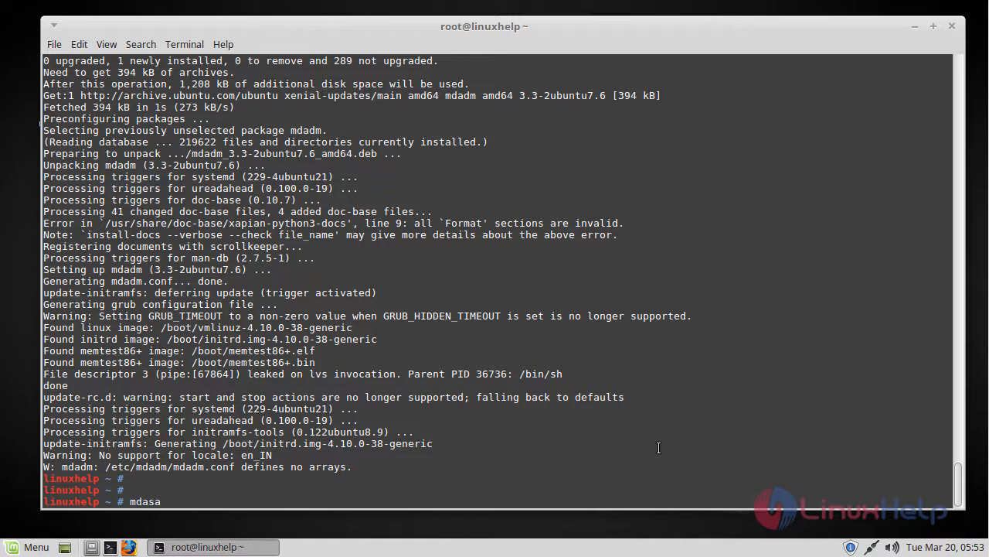
{"action": "key", "text": "Tab"}
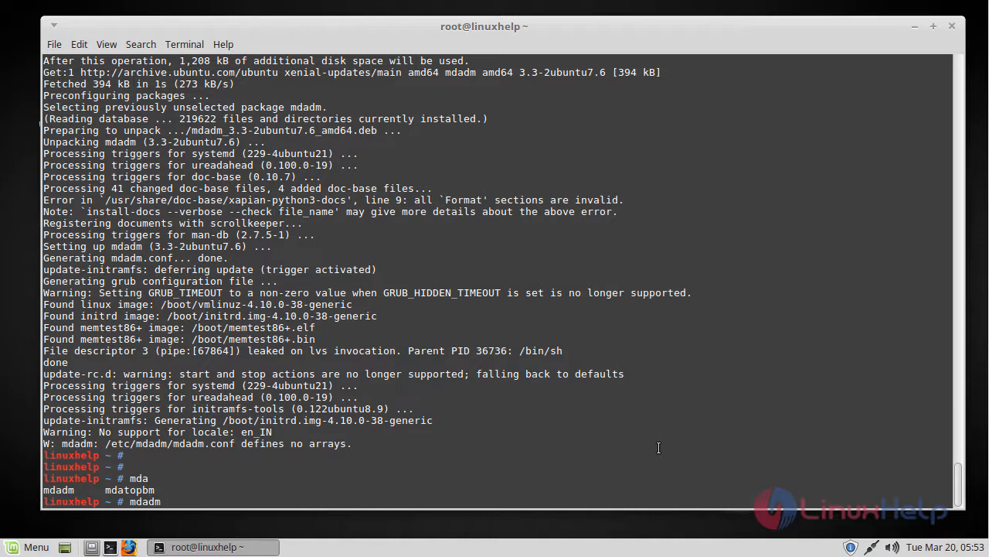
{"action": "type", "text": "--he"}
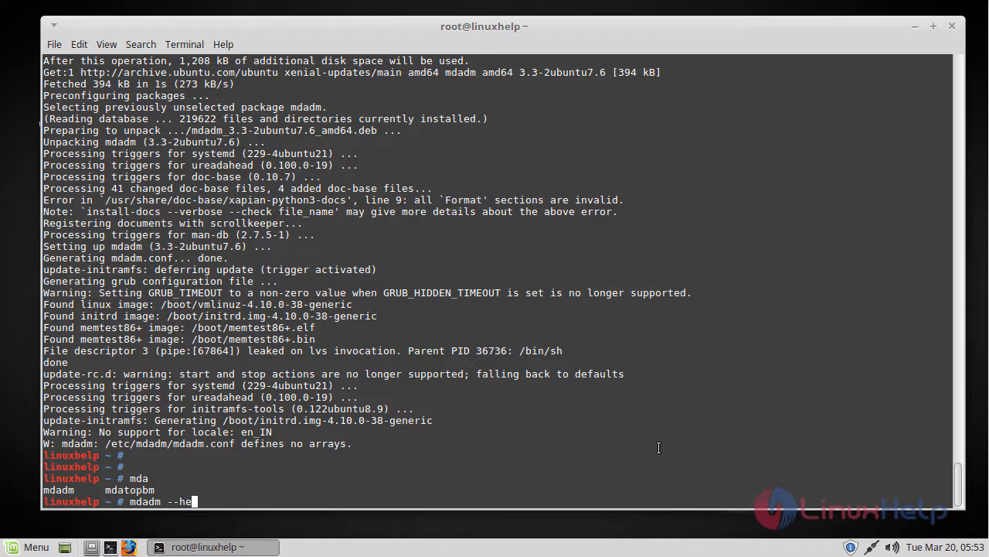
{"action": "key", "text": "Return"}
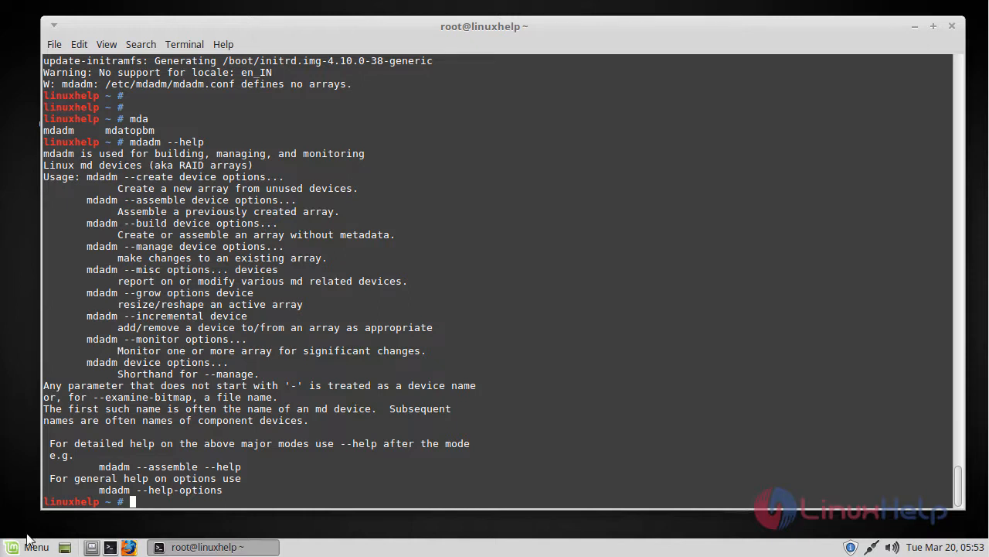
{"action": "mouse_move", "coordinate": [572, 353]}
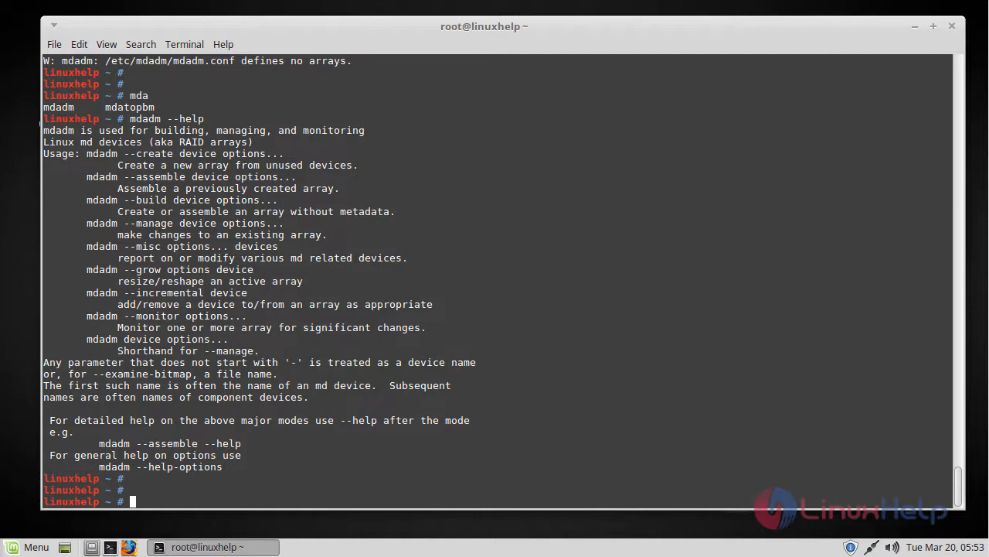
{"action": "mouse_move", "coordinate": [553, 400]}
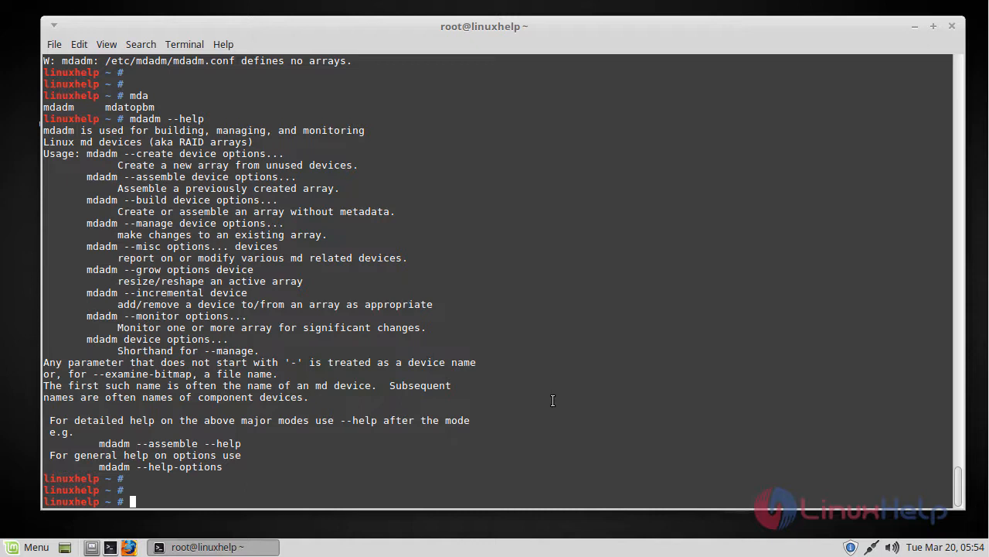
{"action": "type", "text": "apt-ge"}
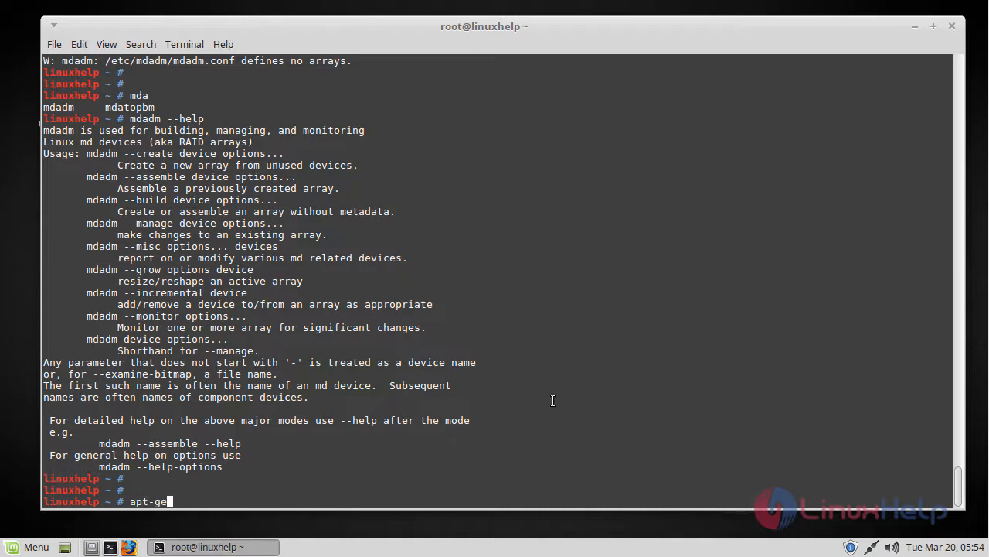
- Remove the mdadm package with apt-get remove mdadm
{"action": "type", "text": "t remo"}
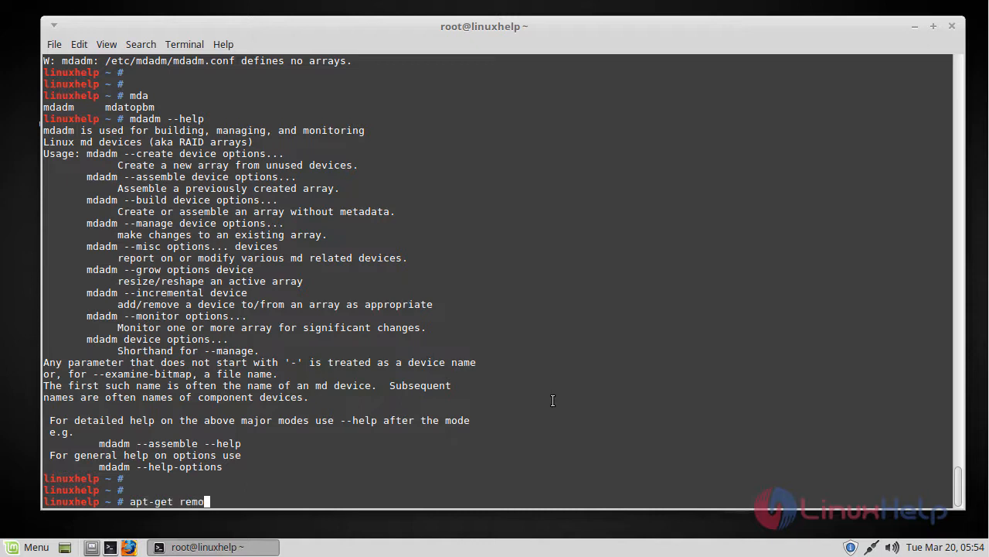
{"action": "type", "text": "ve mda"}
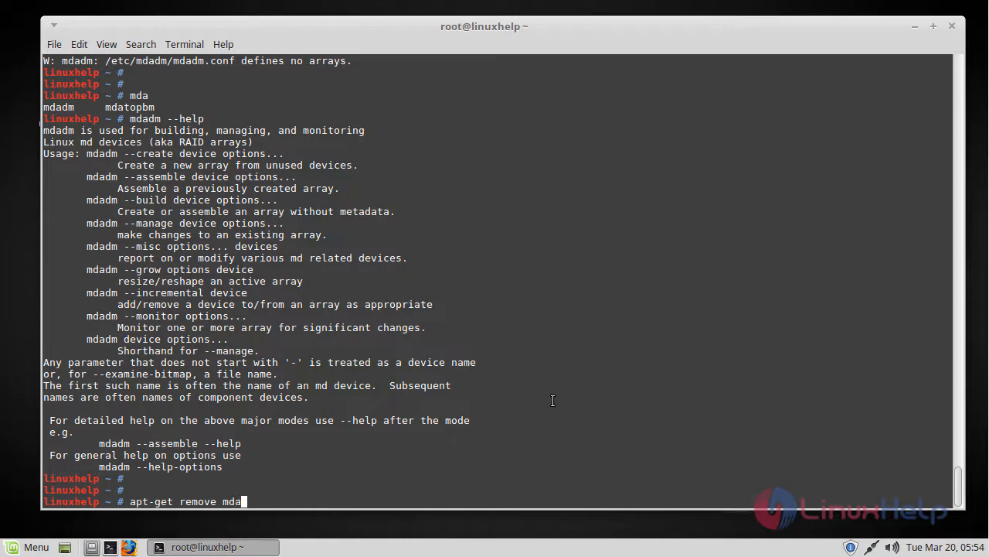
{"action": "key", "text": "Return"}
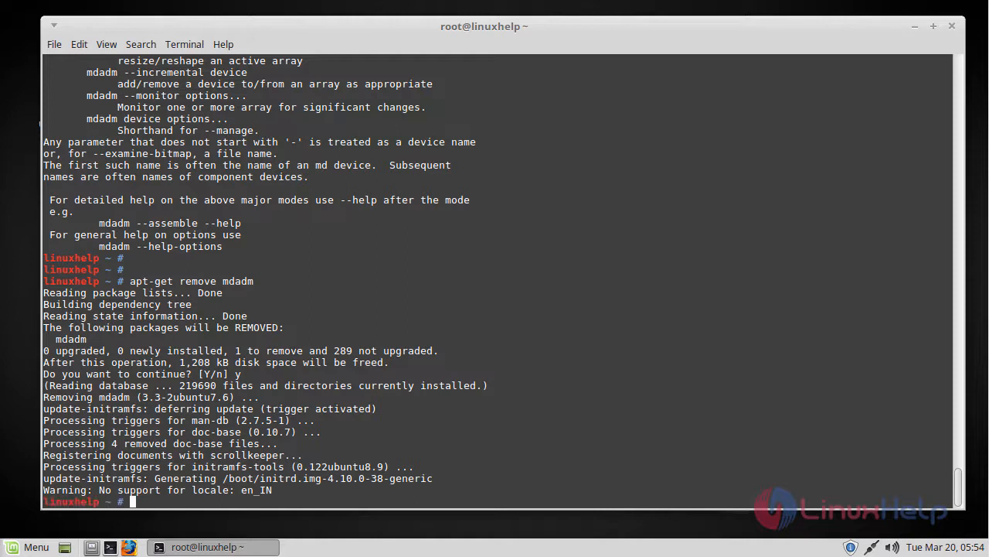
{"action": "mouse_move", "coordinate": [584, 396]}
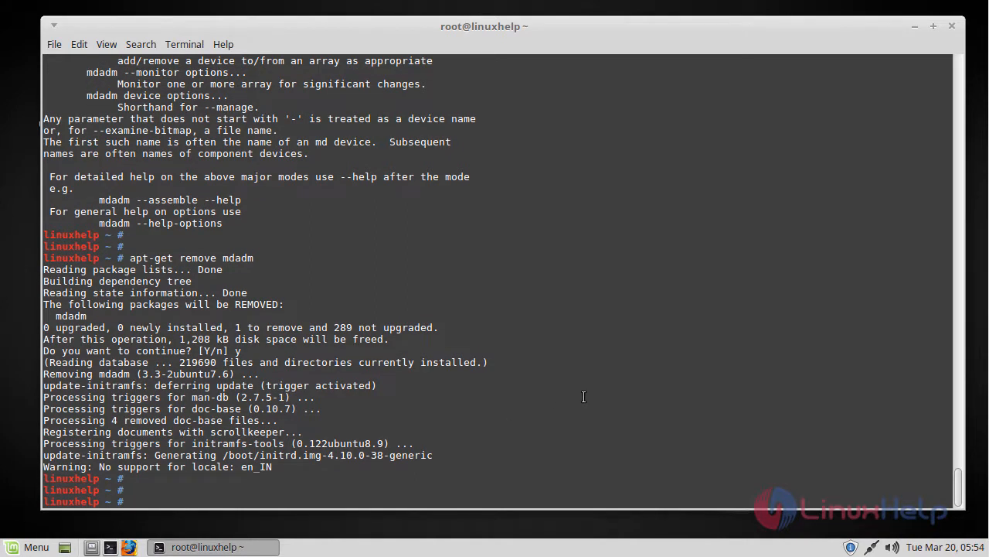
{"action": "mouse_move", "coordinate": [644, 385]}
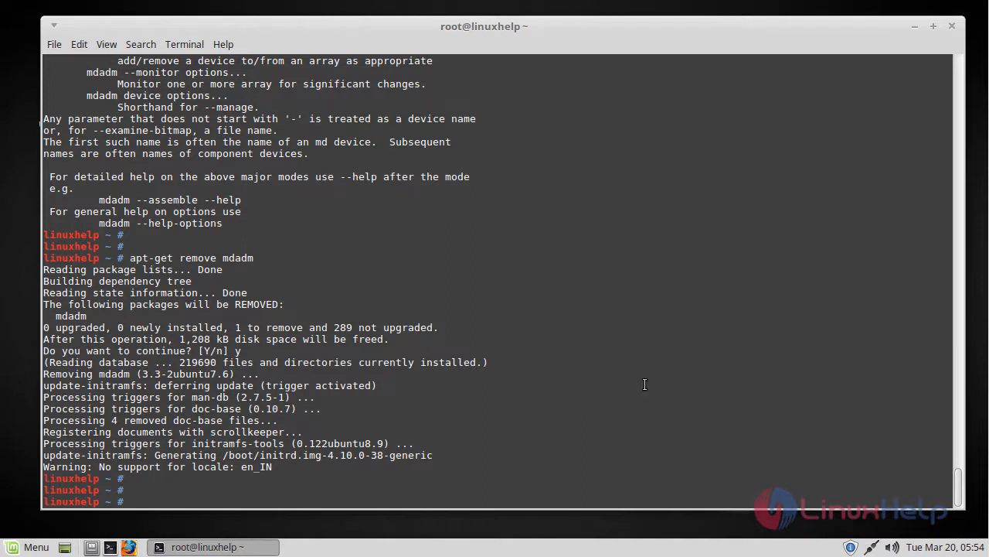